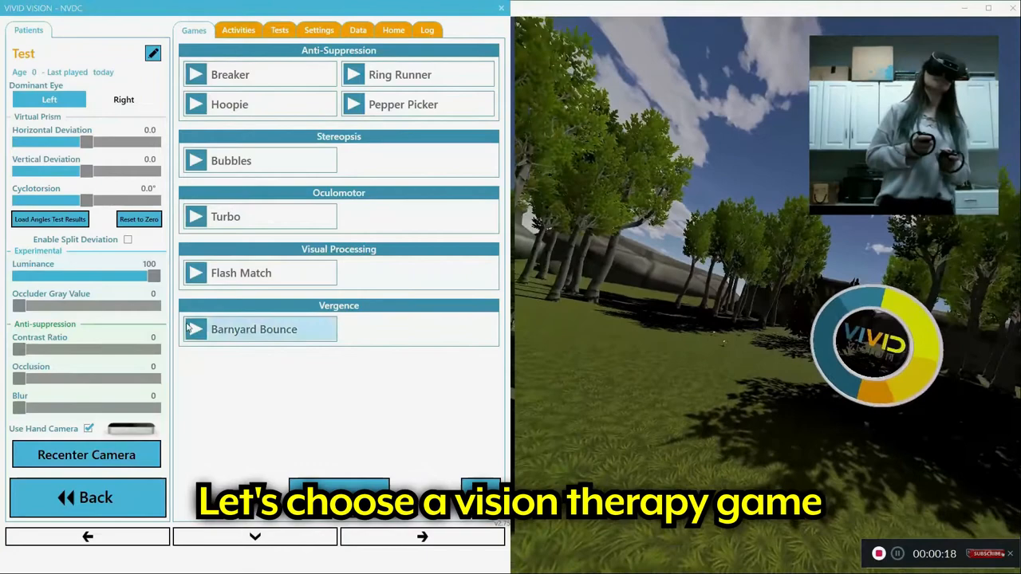
Step: Open the Pepper Picker anti-suppression game settings for the test patient
left_click(402, 103)
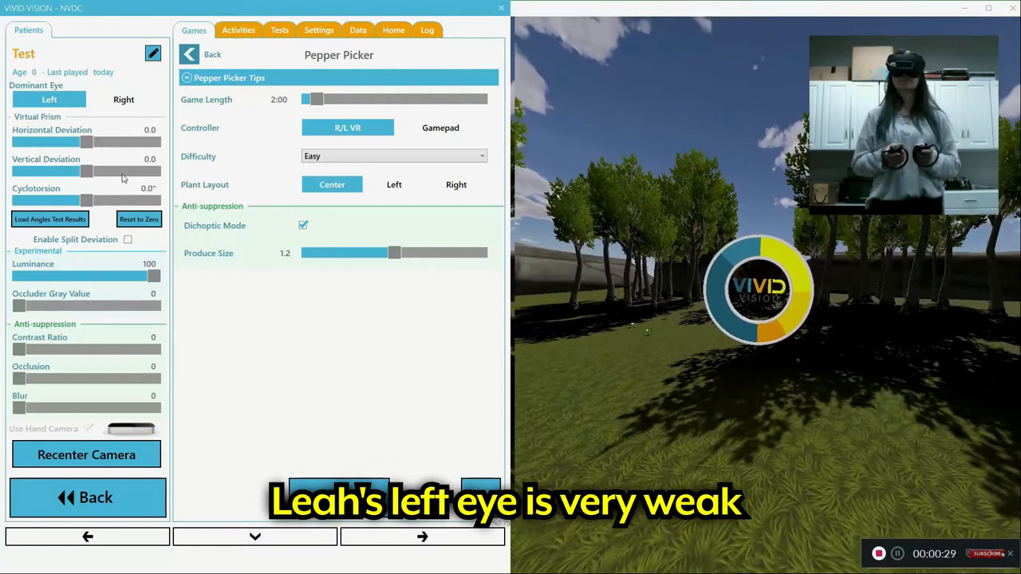
Step: Set the patient's dominant eye to Right and confirm the change
left_click(123, 99)
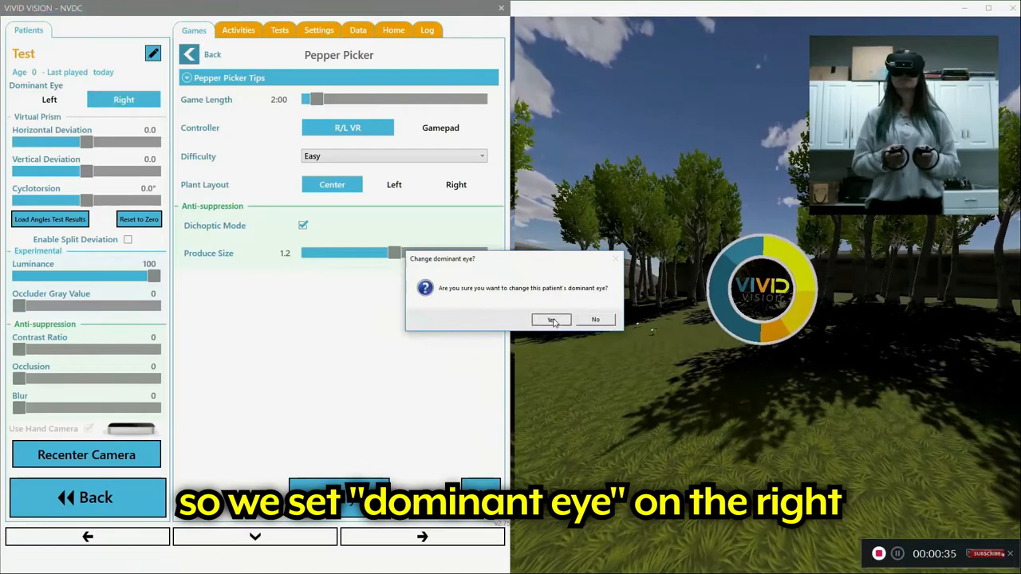
left_click(551, 319)
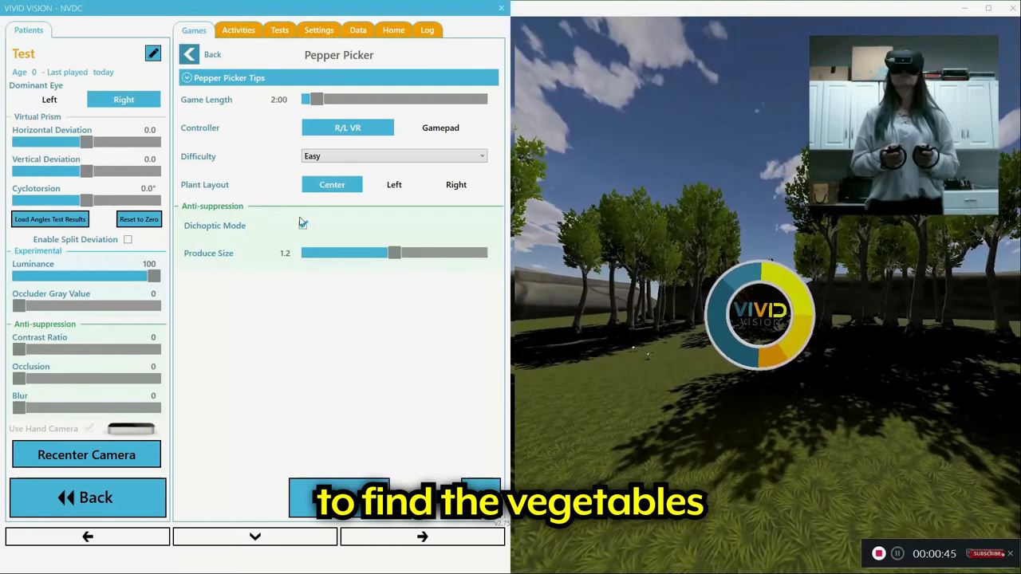
left_click(302, 224)
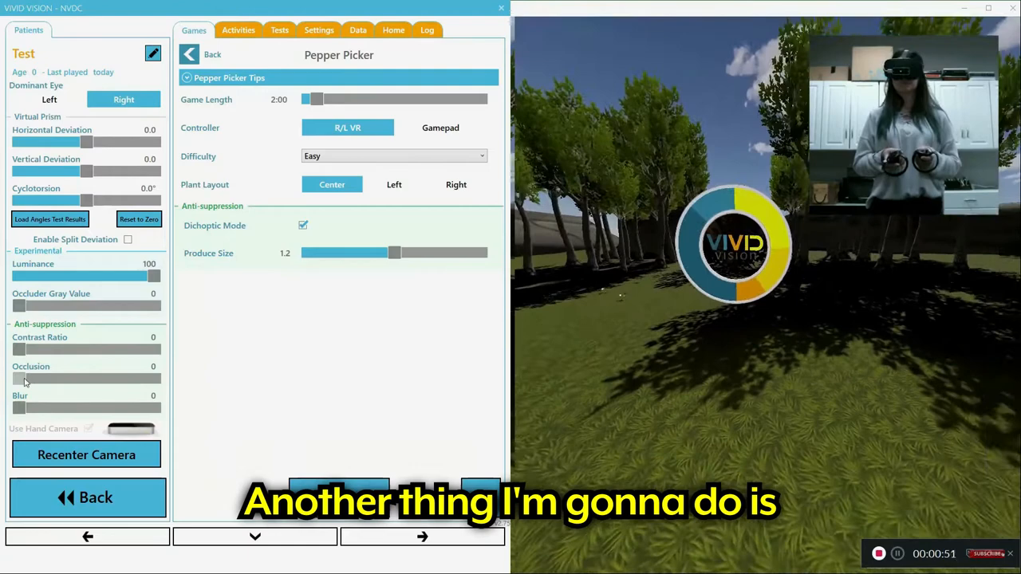
Step: Raise Blur to 38 and apply it, launching Pepper Picker with one eye's view blurred
left_click_drag(17, 408, 70, 407)
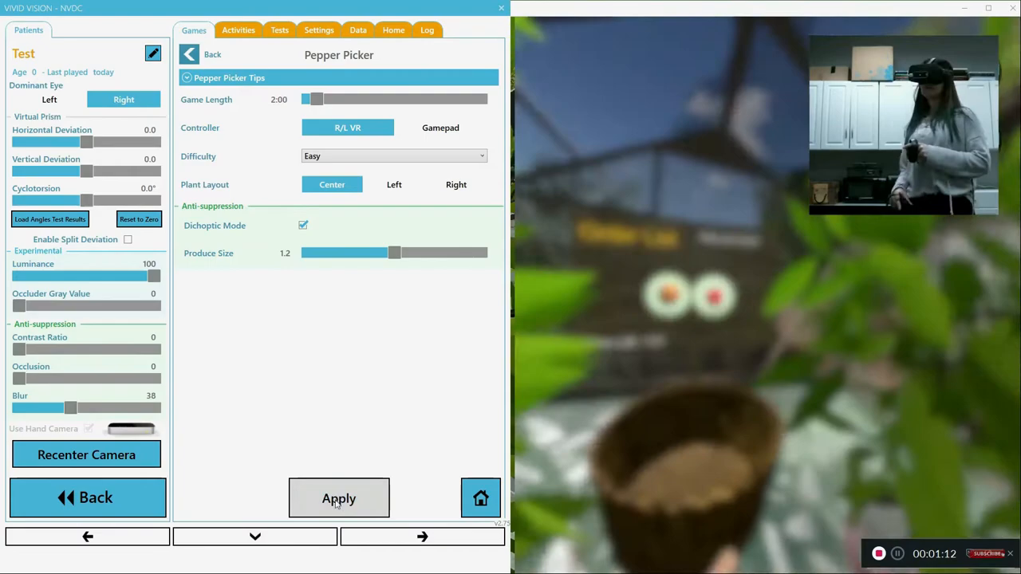
left_click(338, 498)
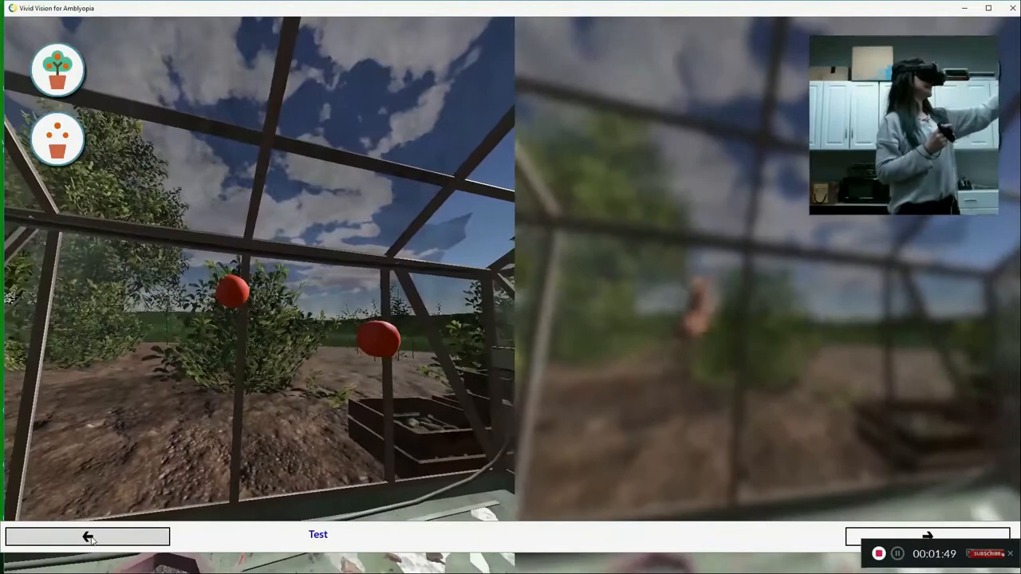
Step: Return from the full-screen game view to the operator control panel
left_click(87, 535)
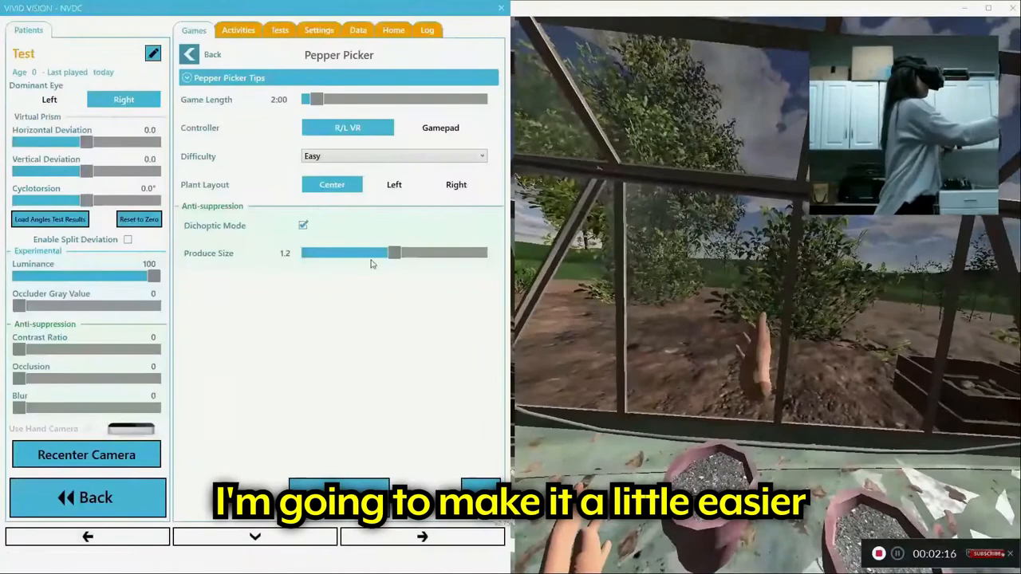
Step: Adjust a Pepper Picker slider to make the game a little easier
left_click_drag(394, 253, 478, 253)
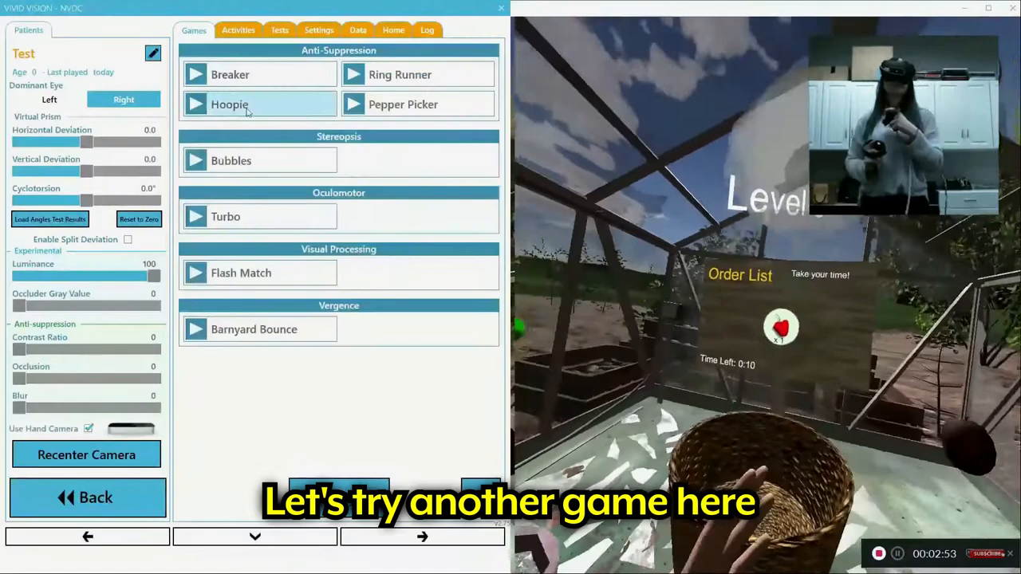
Step: Open the Bubbles stereopsis game and turn off Use Hand Camera
left_click(231, 160)
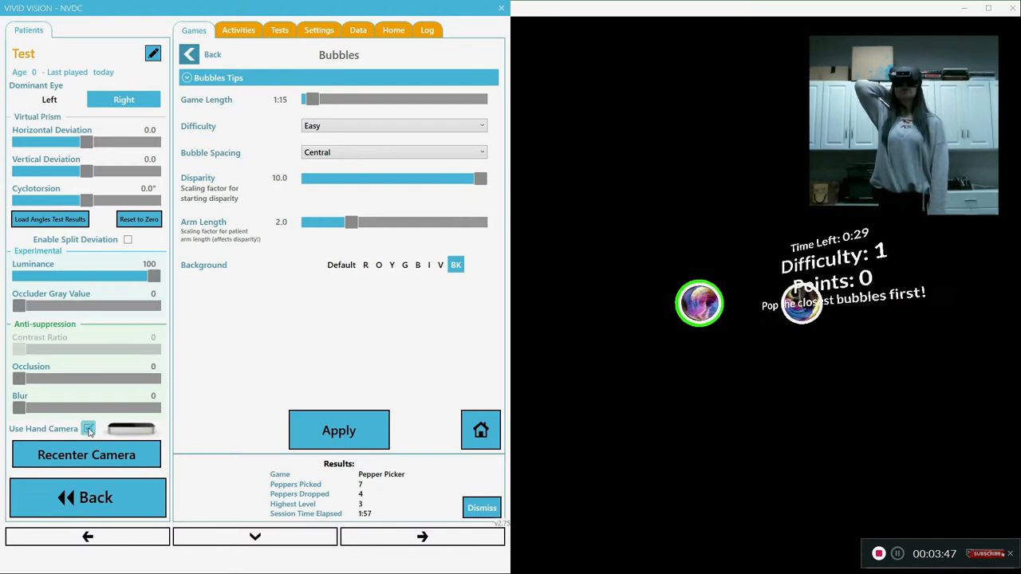
left_click(88, 429)
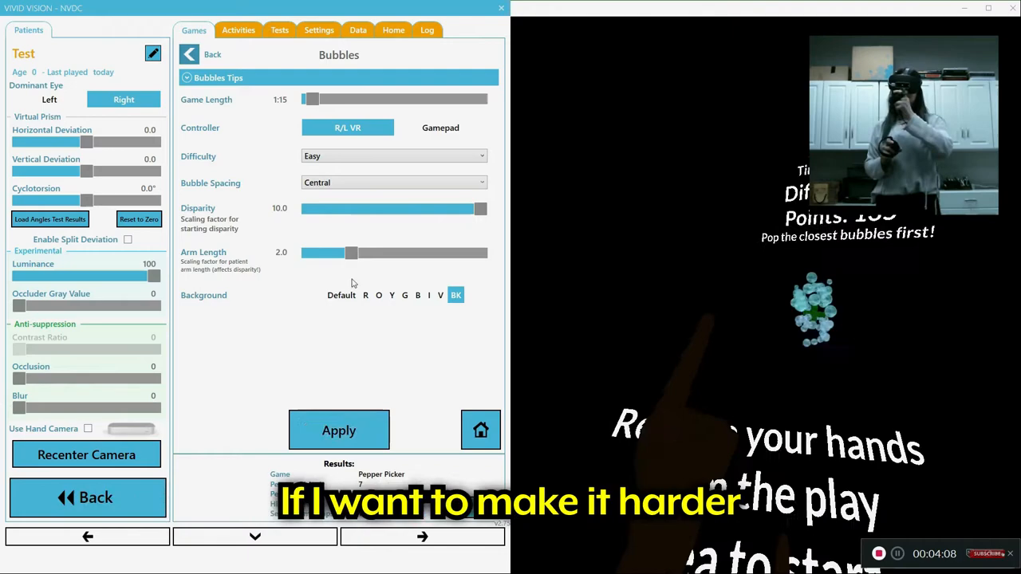
Step: Lower Bubbles' starting disparity to 4.8 and apply it
left_click_drag(478, 209, 450, 209)
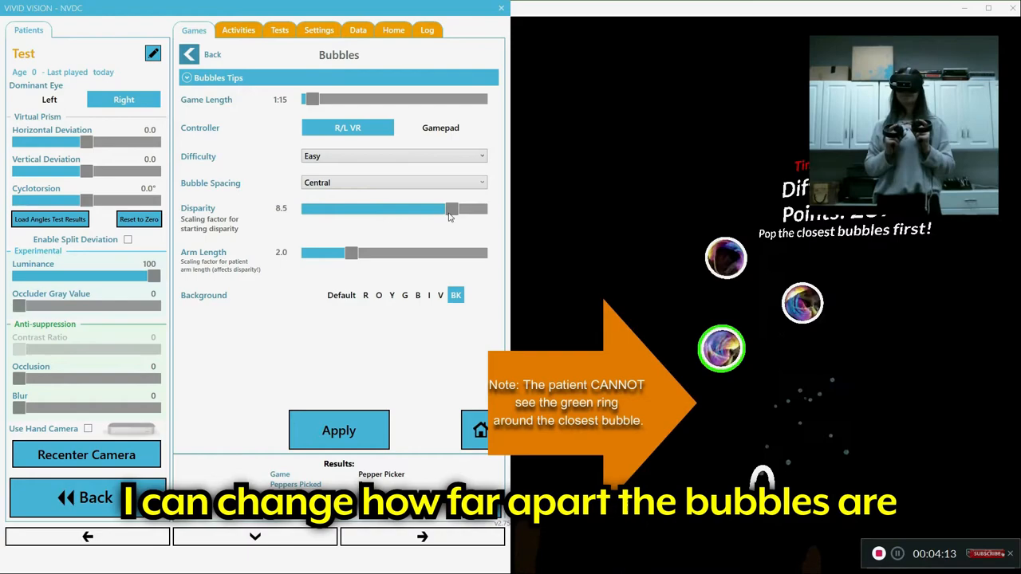
left_click_drag(451, 209, 380, 209)
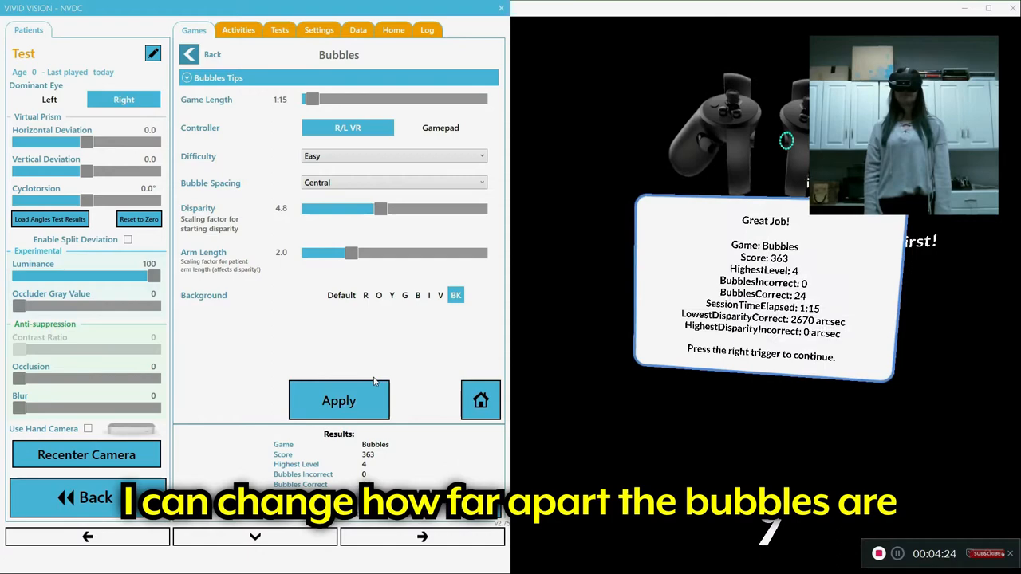
left_click(338, 401)
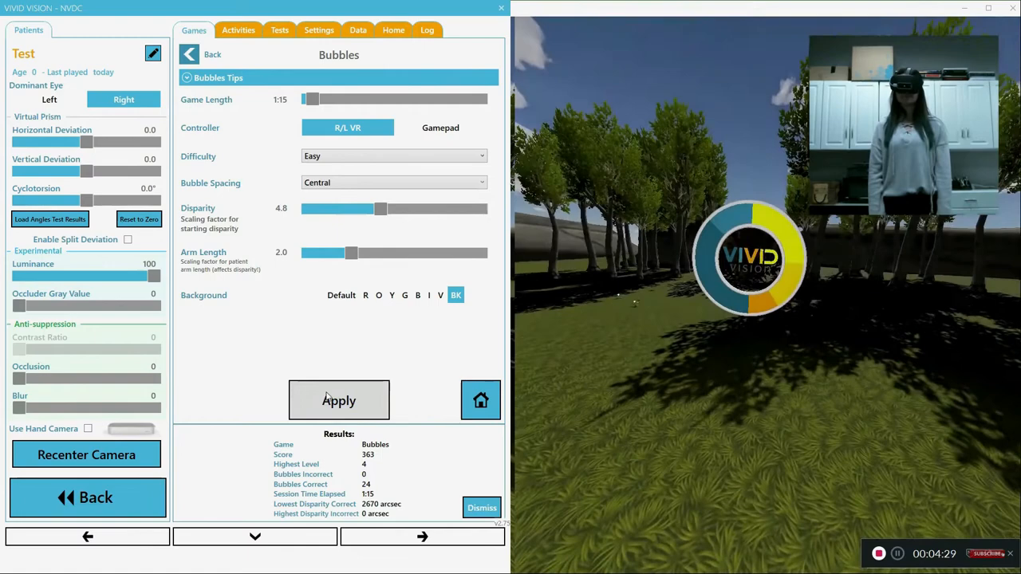
Step: Start a new Bubbles round at the 4.8 starting disparity
left_click(338, 401)
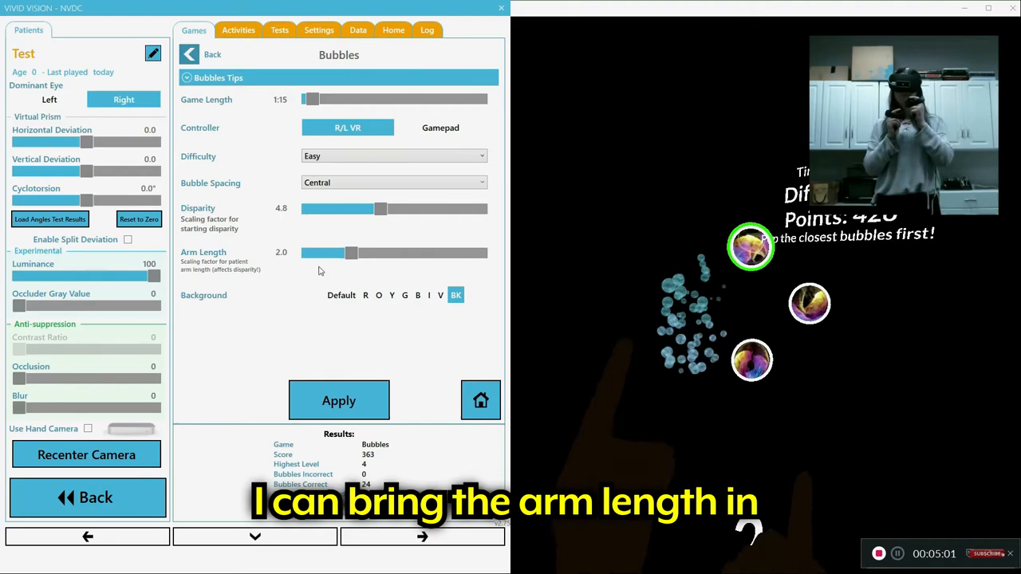
Step: Set Arm Length to 1.0 with the Default background and apply, restarting Bubbles
left_click_drag(351, 253, 307, 252)
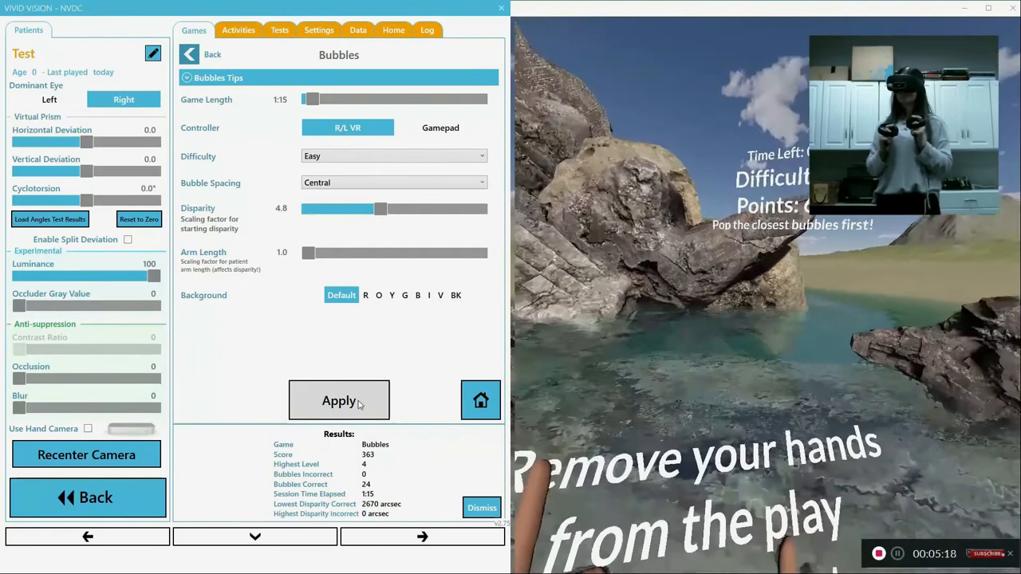
left_click(338, 400)
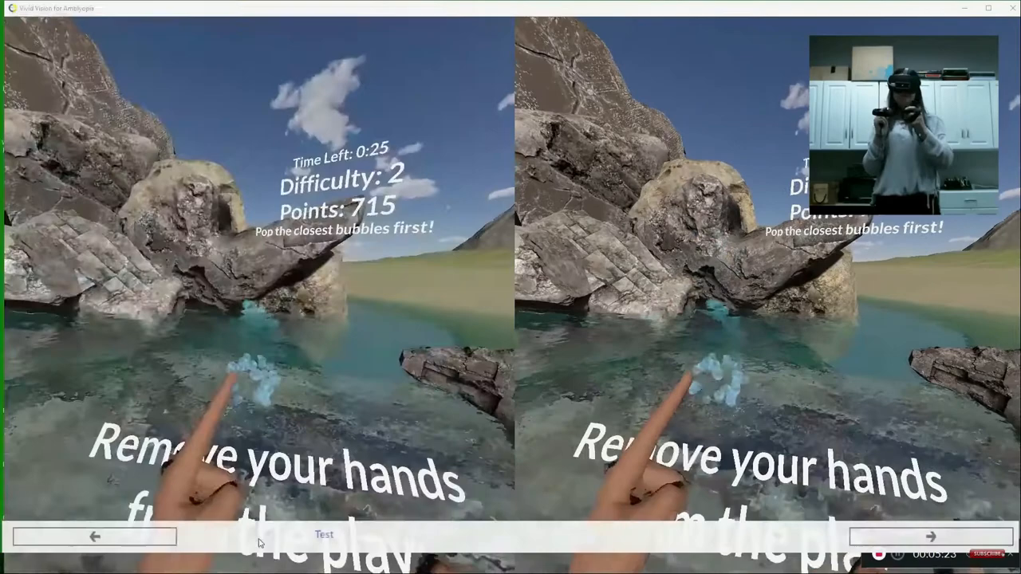